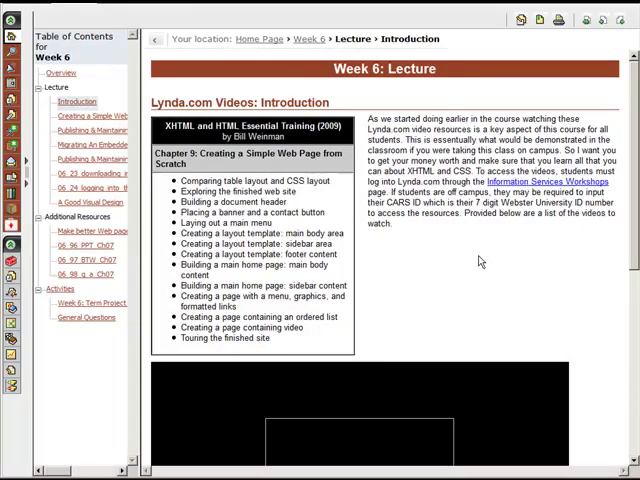
mouse_move(300, 212)
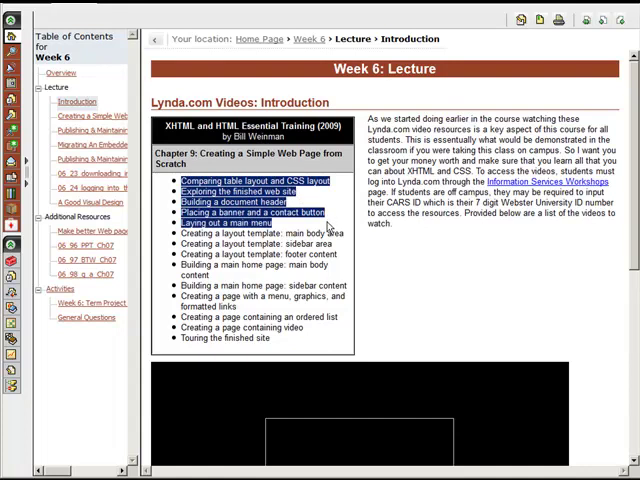
mouse_move(330, 228)
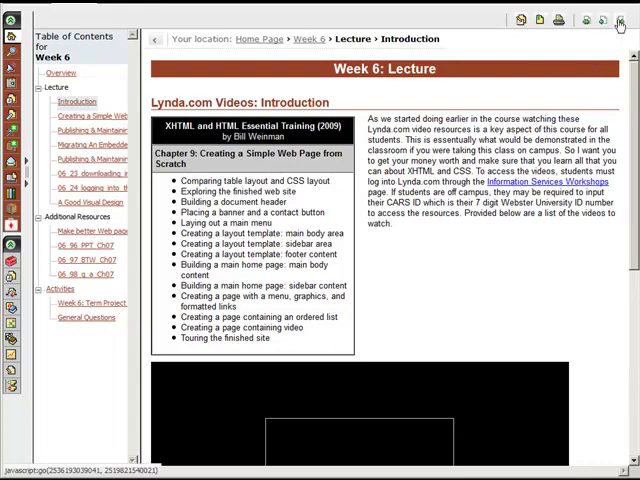
- Open 'Creating a Simple Web Page' from the Table of Contents and read through the lecture instructions
left_click(92, 116)
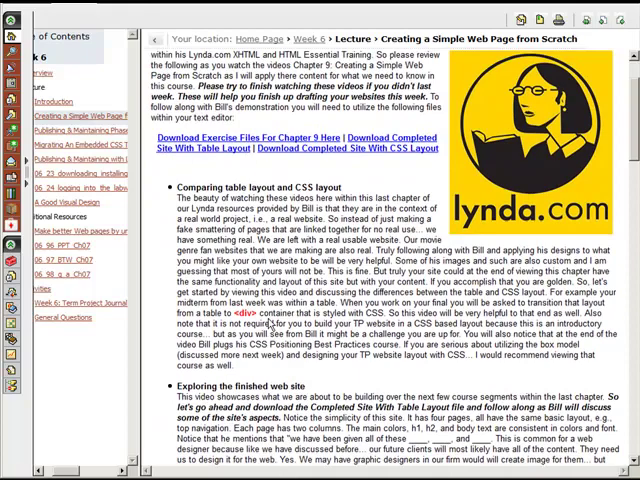
scroll("down", 3)
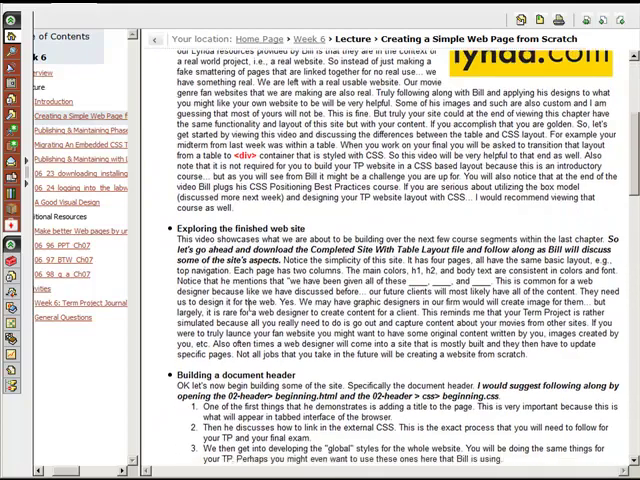
scroll("down", 3)
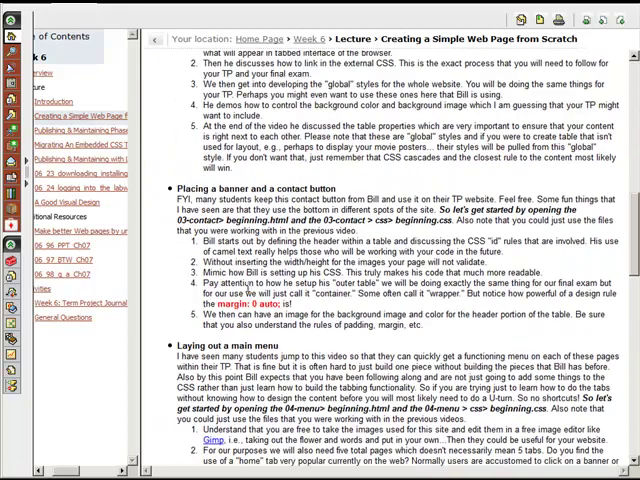
scroll("down", 3)
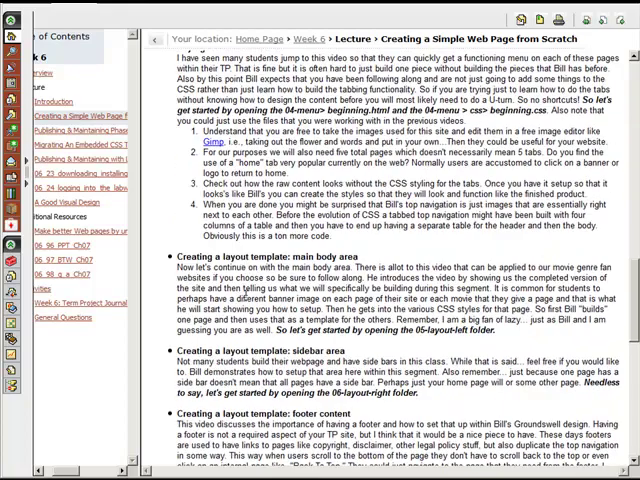
scroll("down", 3)
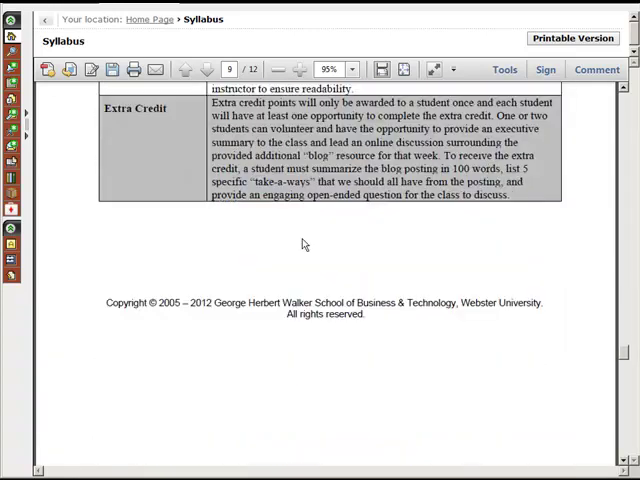
- Jump to the Term Project Evaluation rubric in the syllabus and read through it
scroll("up", 3)
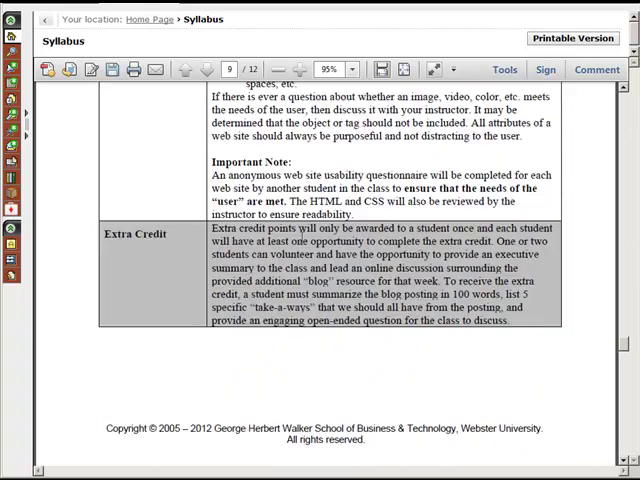
left_click(208, 68)
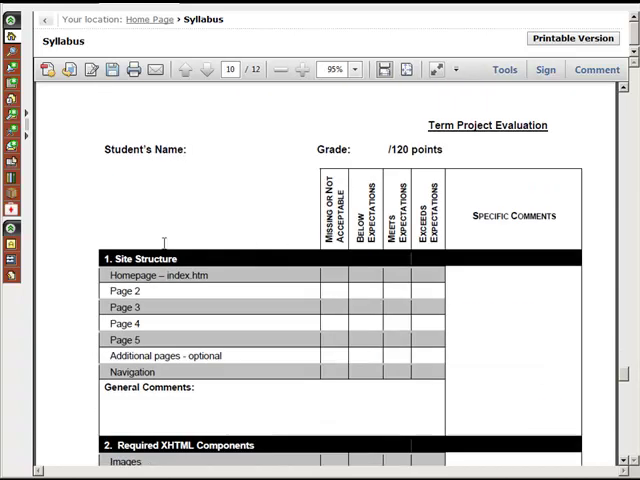
scroll("down", 3)
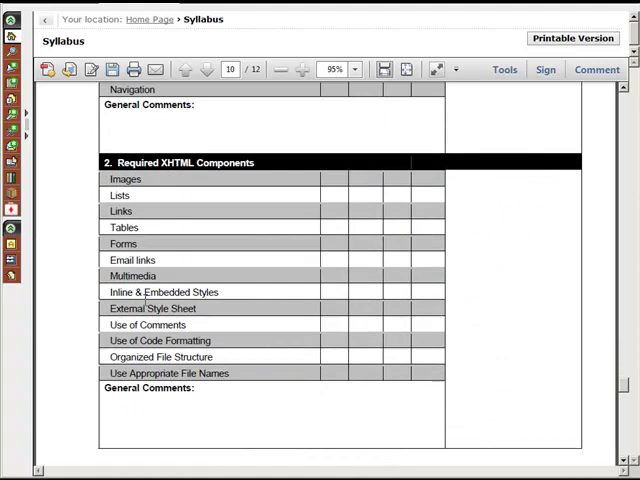
scroll("down", 3)
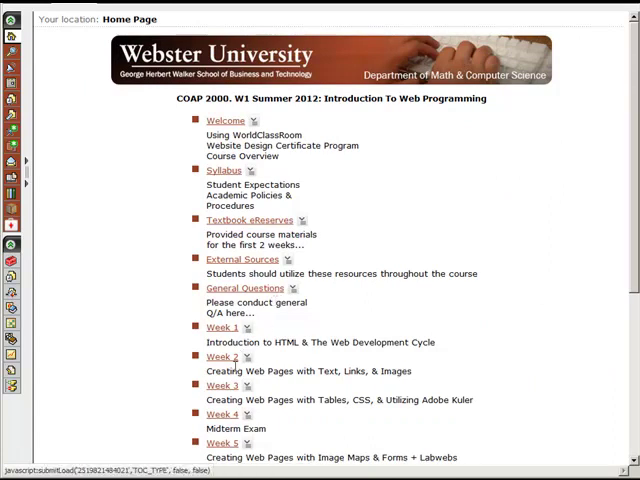
- Open the Week 6 unit and its lecture Introduction from the course home page
scroll("down", 3)
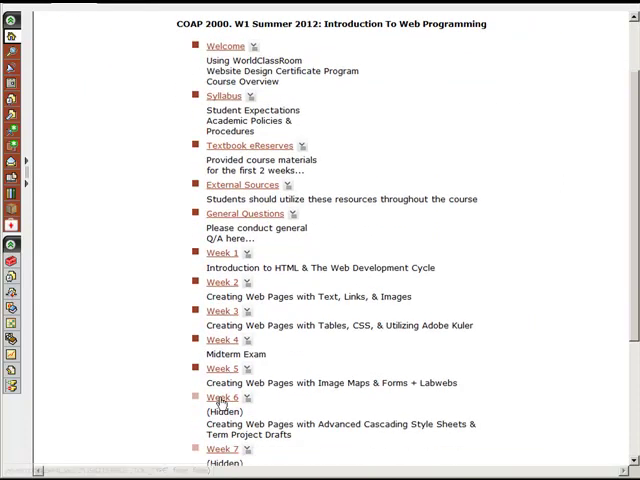
left_click(222, 396)
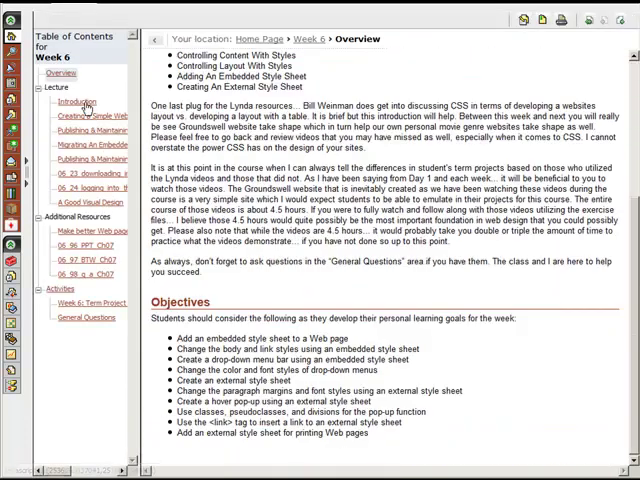
left_click(76, 100)
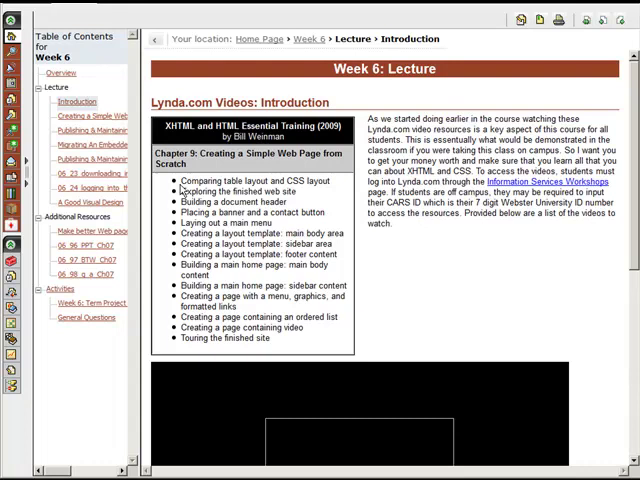
mouse_move(180, 188)
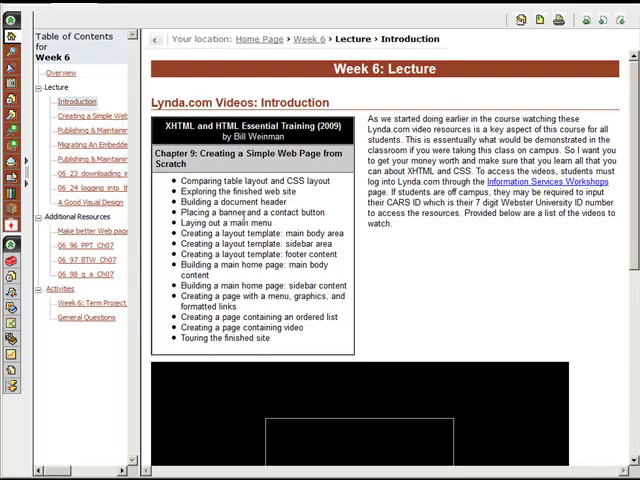
mouse_move(504, 188)
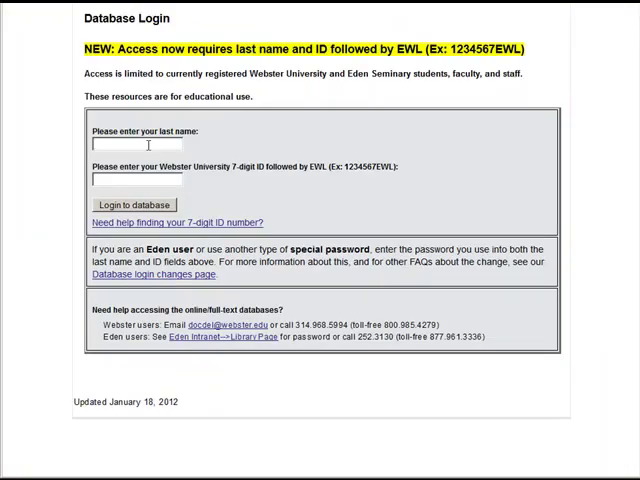
- Log in to the library database as 'Hallmon' and browse Lynda.com's Web + Interactive courses
type("Hallmon")
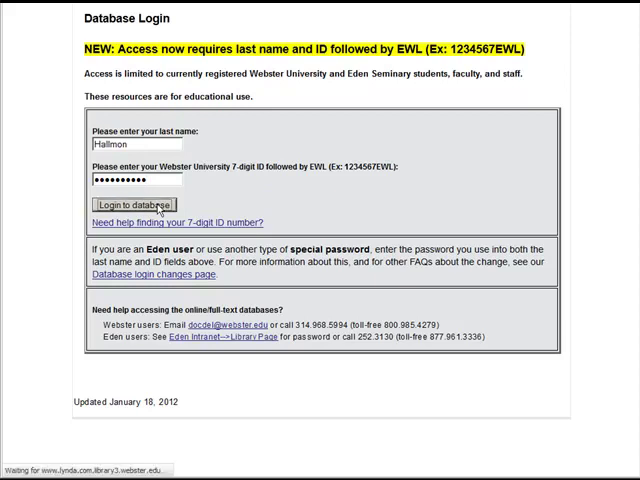
left_click(128, 204)
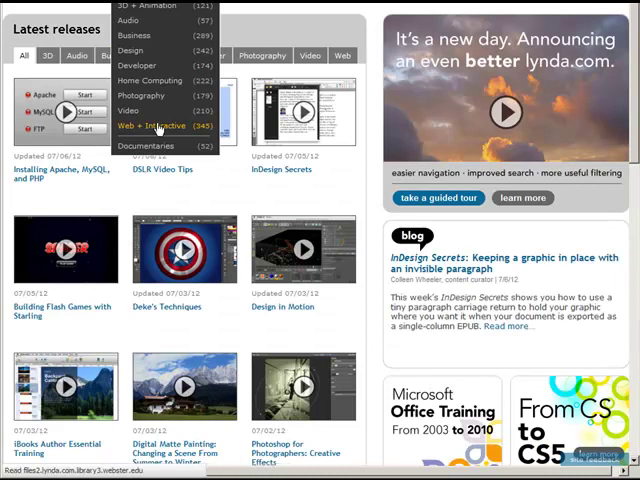
left_click(154, 126)
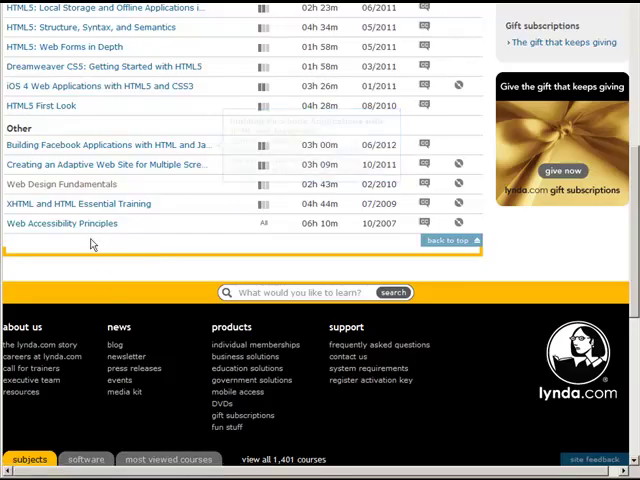
mouse_move(78, 204)
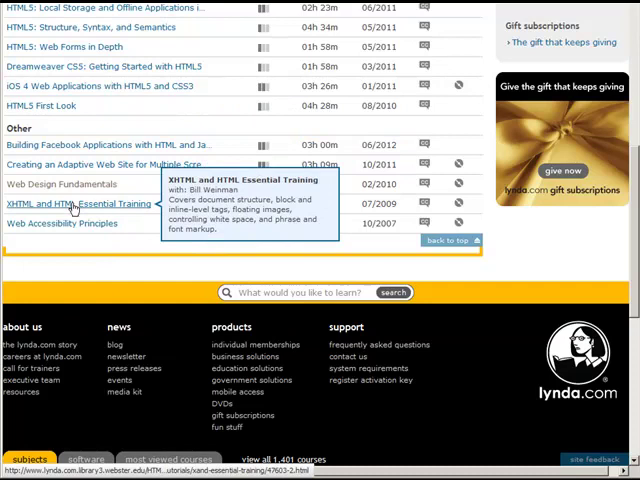
- Open the XHTML and HTML Essential Training course and view its chapter contents
left_click(84, 204)
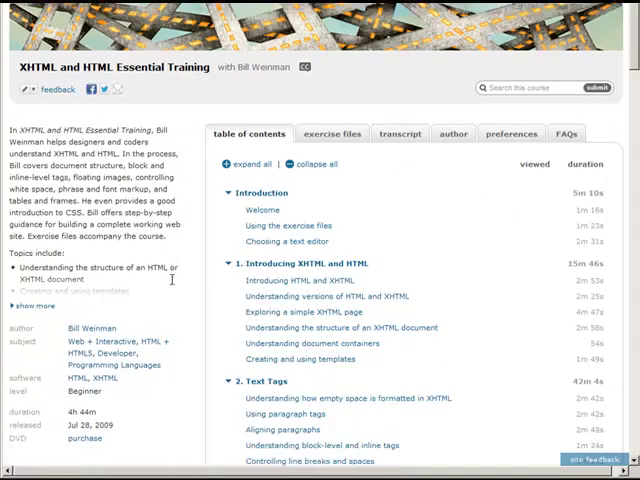
scroll("down", 3)
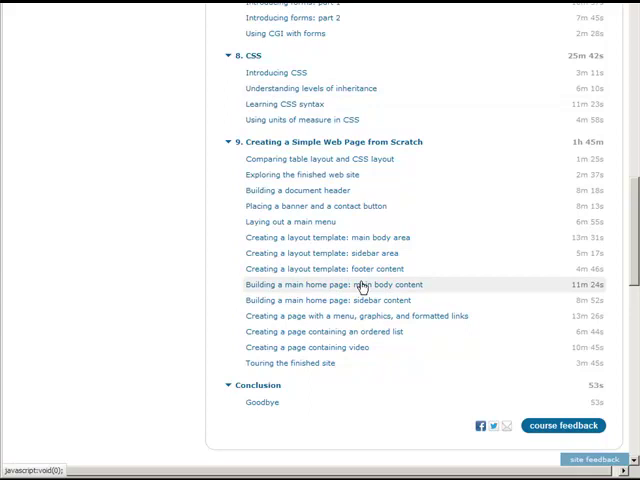
mouse_move(204, 232)
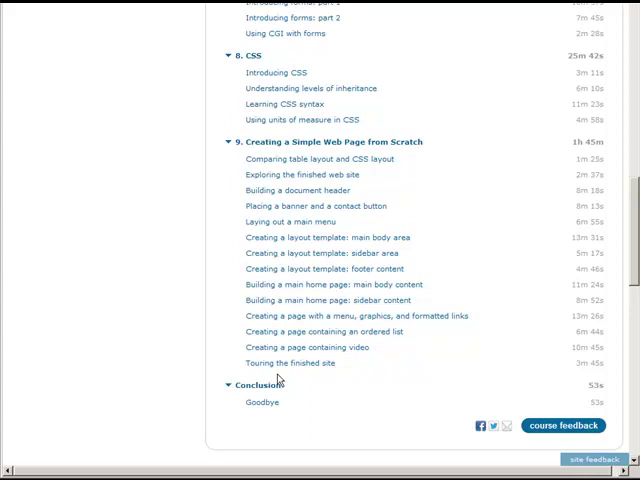
mouse_move(364, 384)
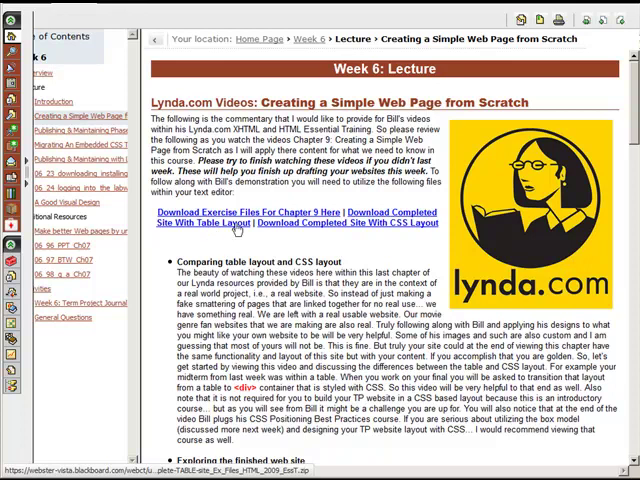
mouse_move(324, 234)
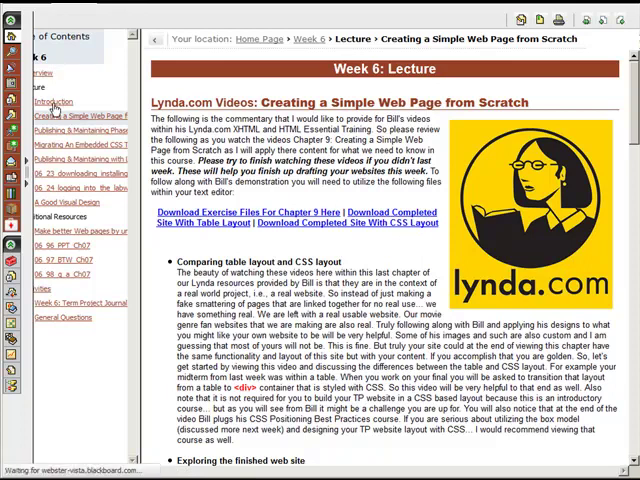
- Return to the Week 6 lecture Introduction with the Lynda.com Chapter 9 topic list
left_click(76, 100)
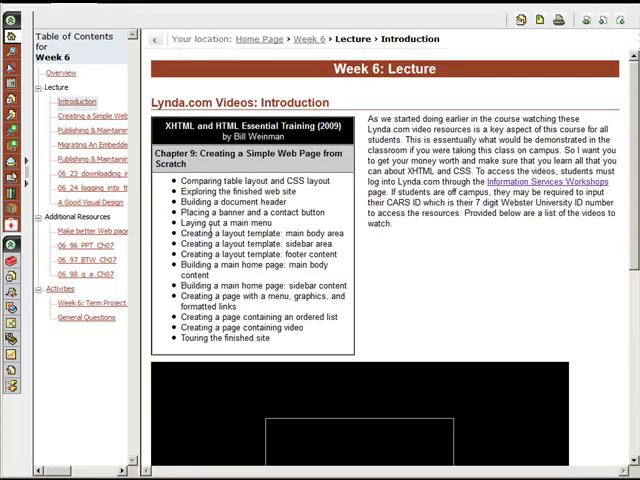